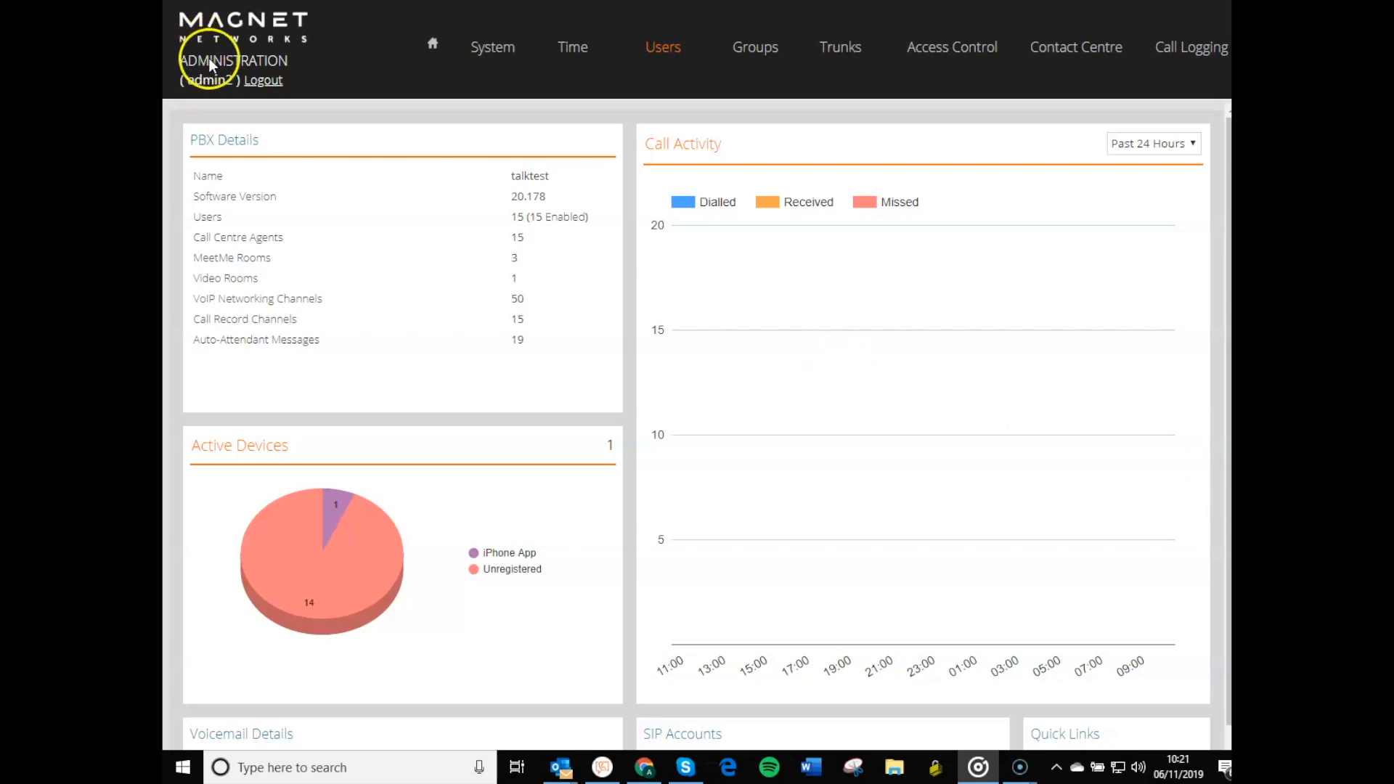
pyautogui.moveTo(291, 64)
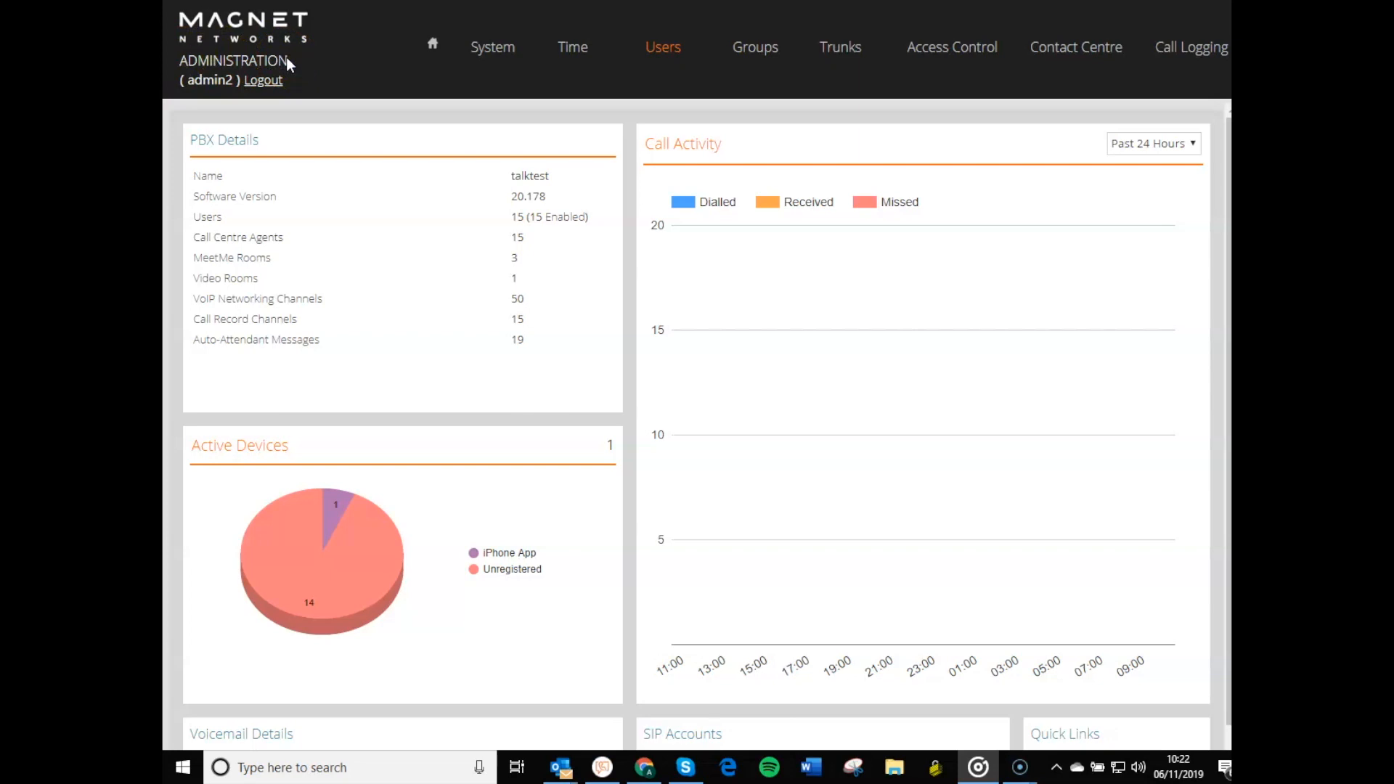
pyautogui.moveTo(295, 67)
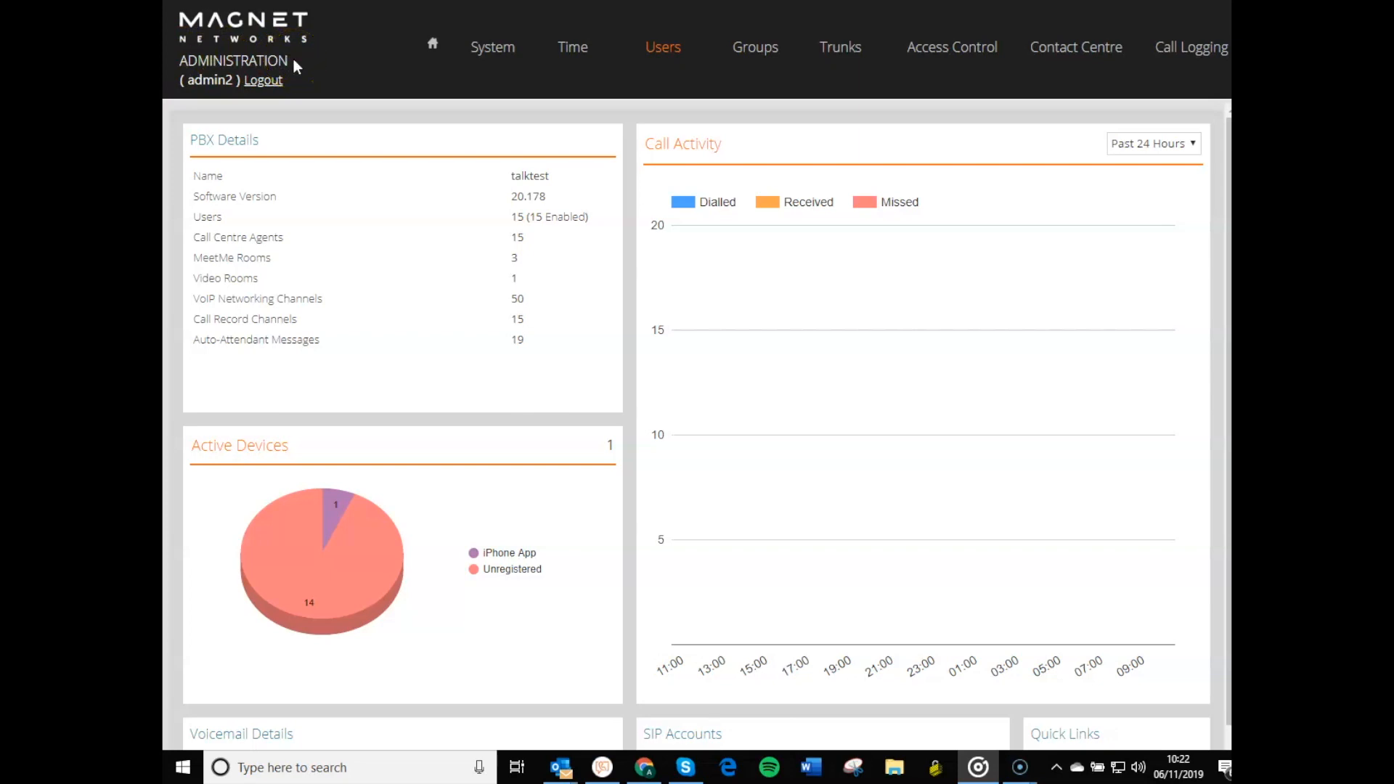
# Show the System menu's list of settings pages from the top navigation bar.
pyautogui.click(492, 47)
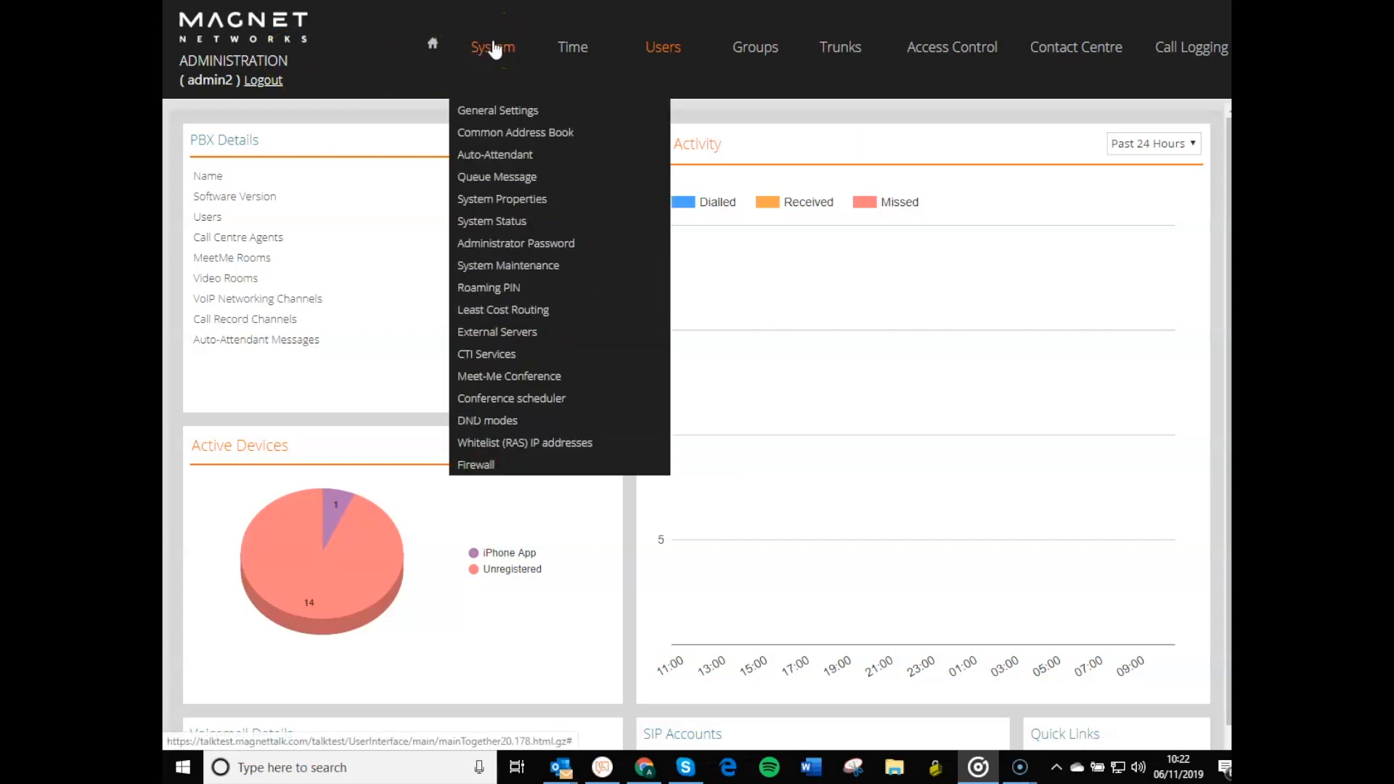
# Load the Auto-Attendant page with its WAV upload form, then reopen the System menu.
pyautogui.click(493, 154)
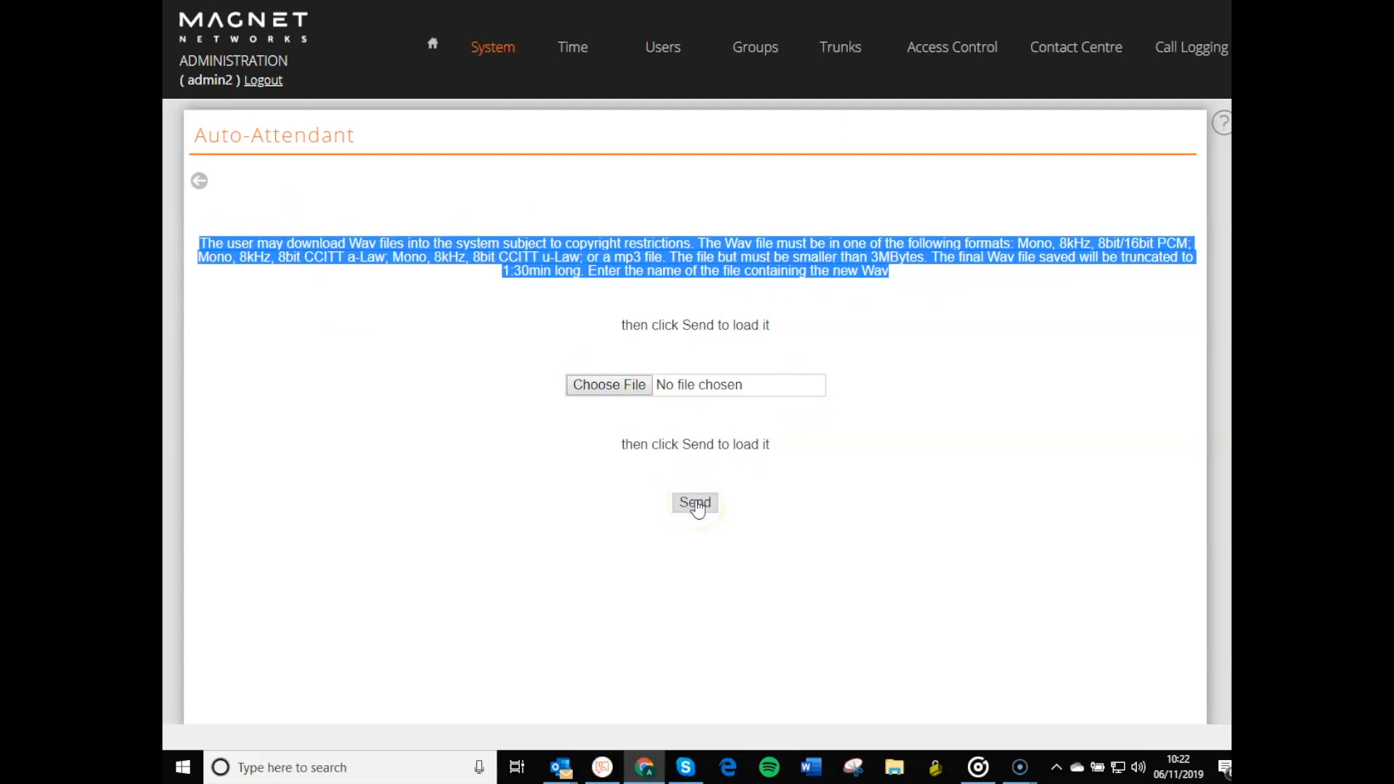
pyautogui.click(492, 46)
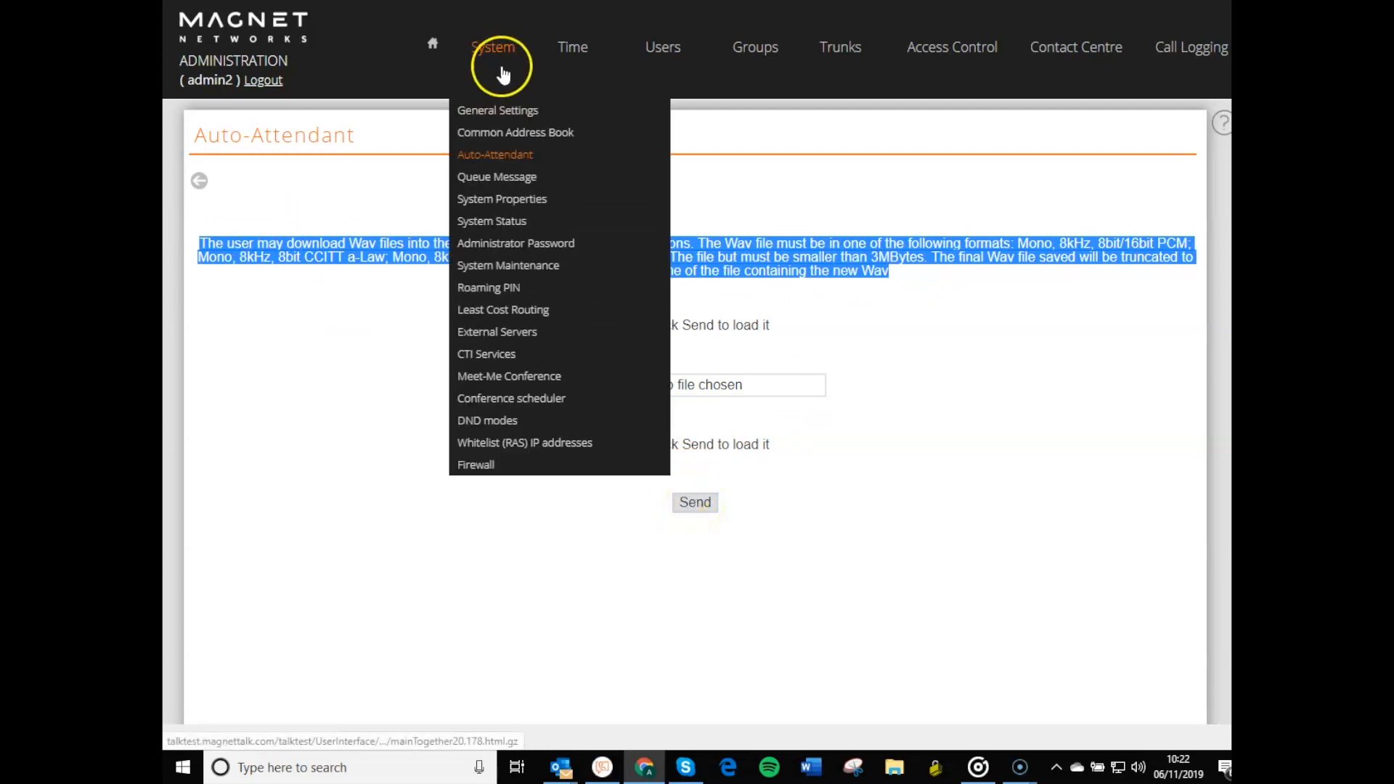
# Show the Digit Assignment settings for Attendant Msg. 8 (7007).
pyautogui.click(494, 154)
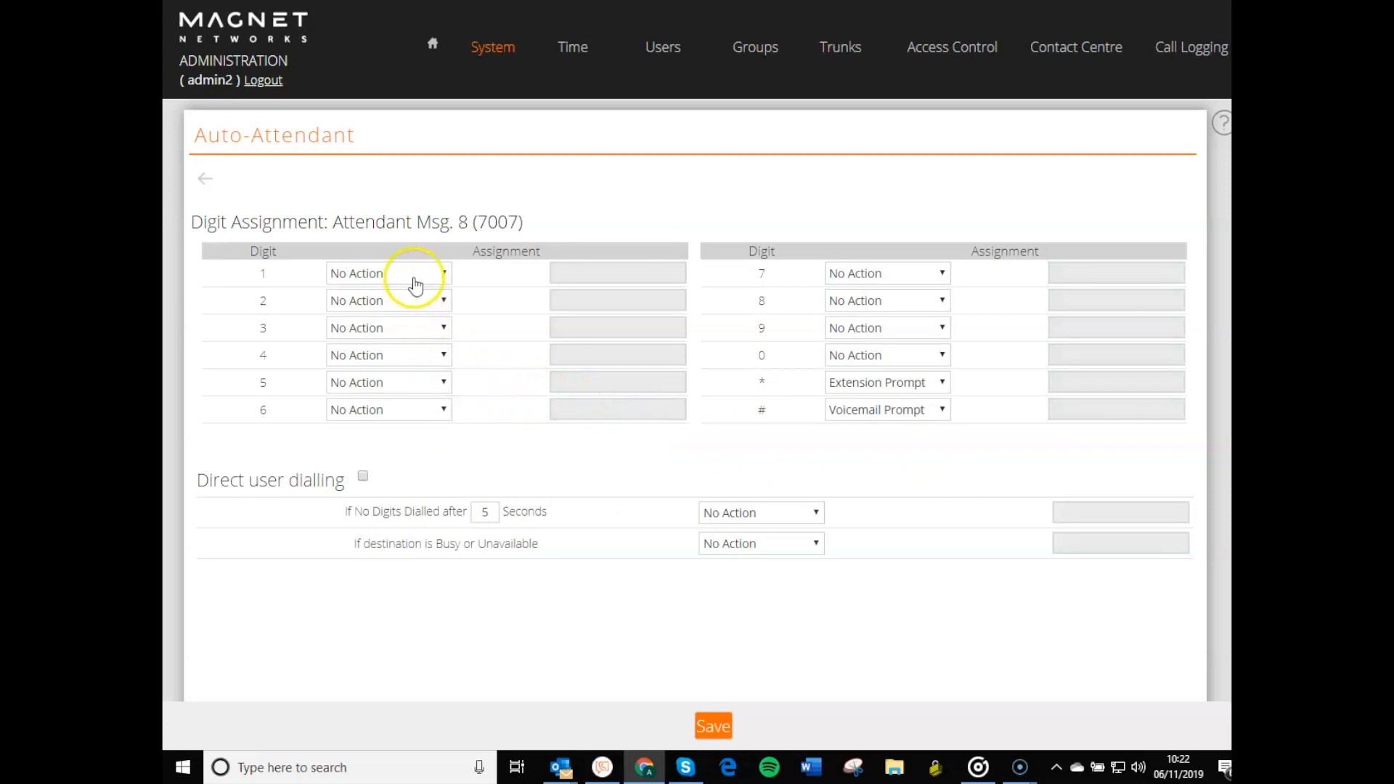
# Route digit 1 to internal 800, digit 2 to 801, no-digit timeout to 101, and save.
pyautogui.click(388, 273)
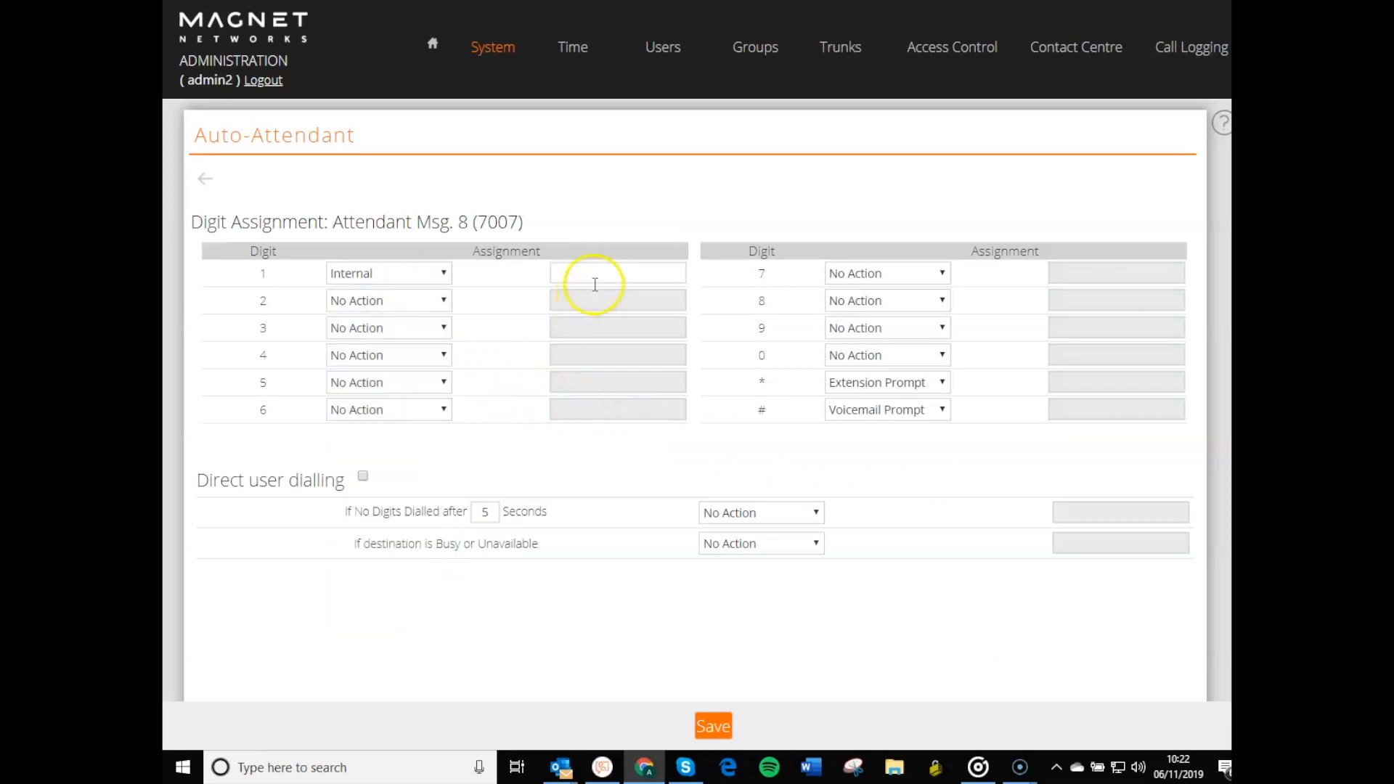
pyautogui.write('800')
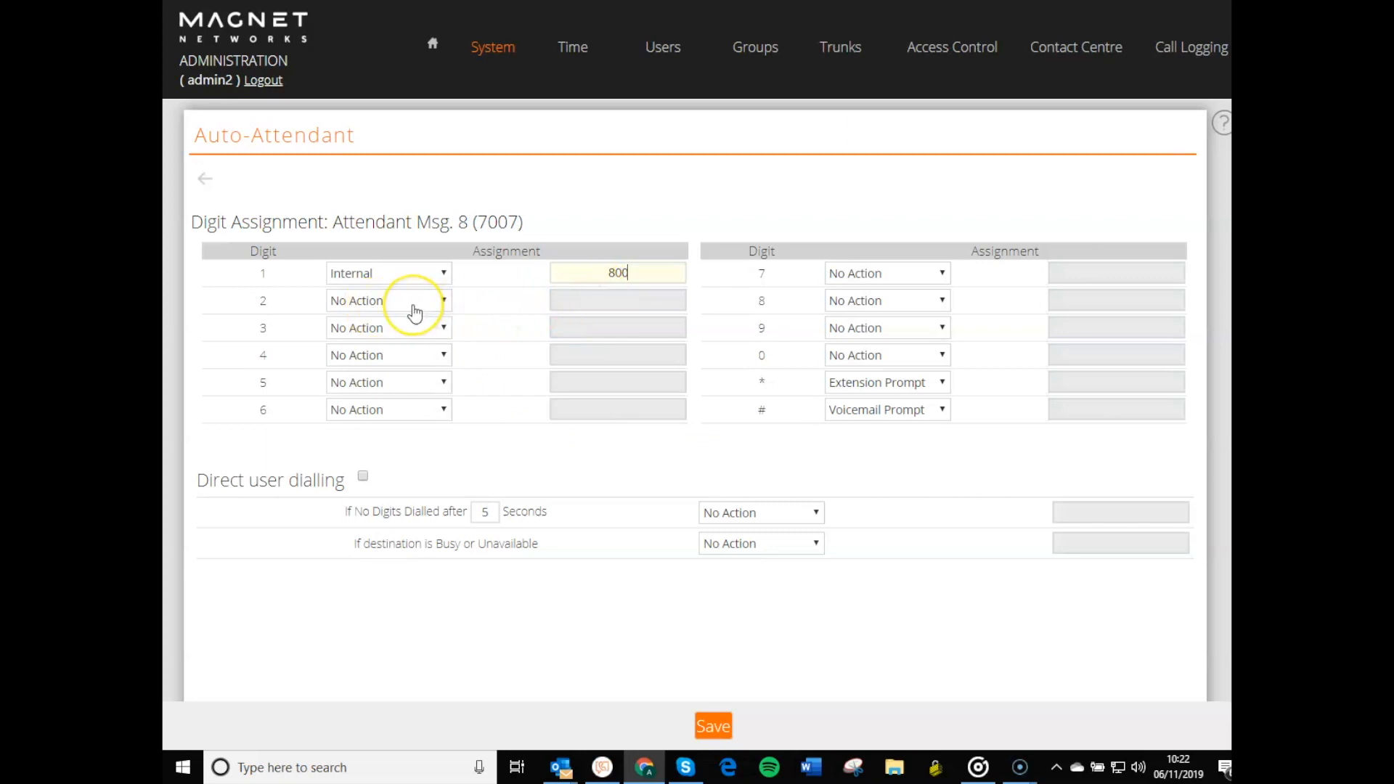
pyautogui.click(388, 300)
pyautogui.write('101')
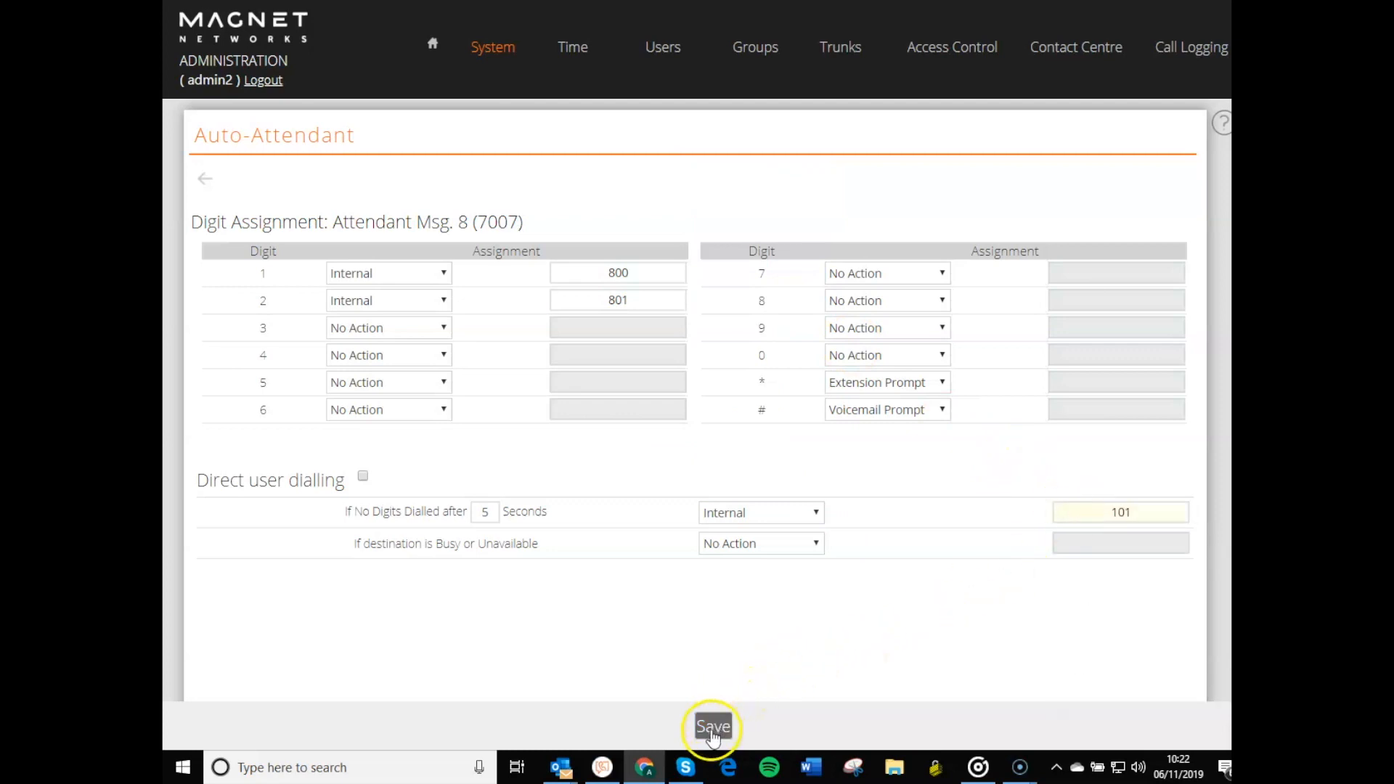
pyautogui.click(711, 726)
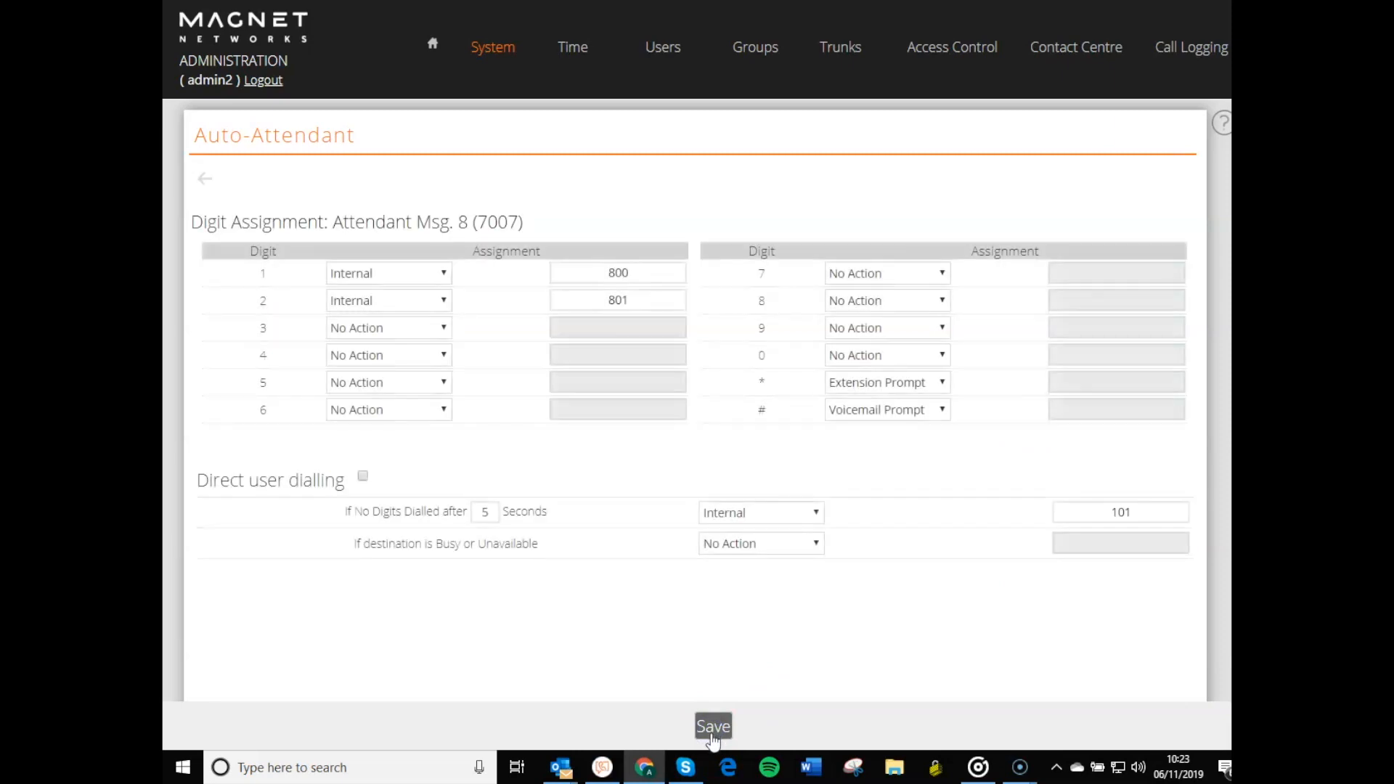
pyautogui.click(712, 726)
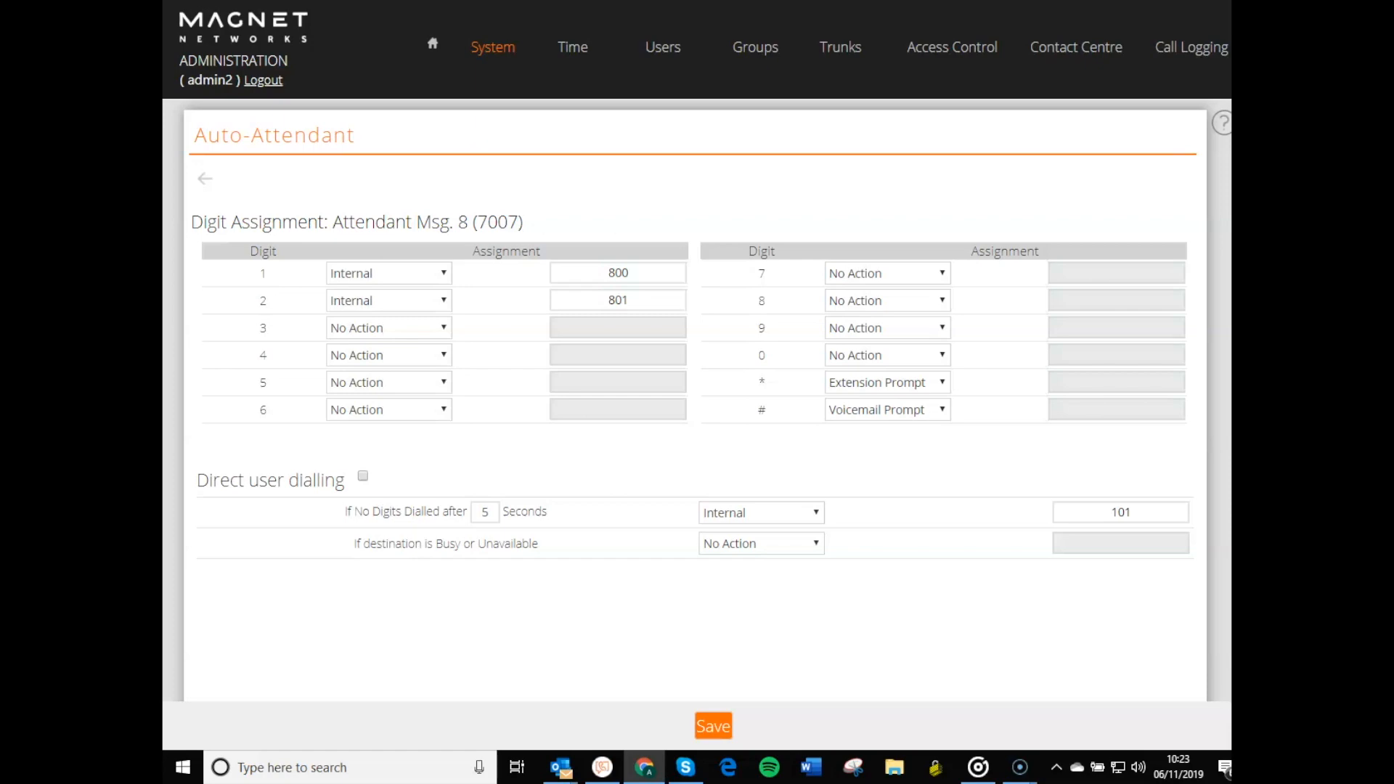